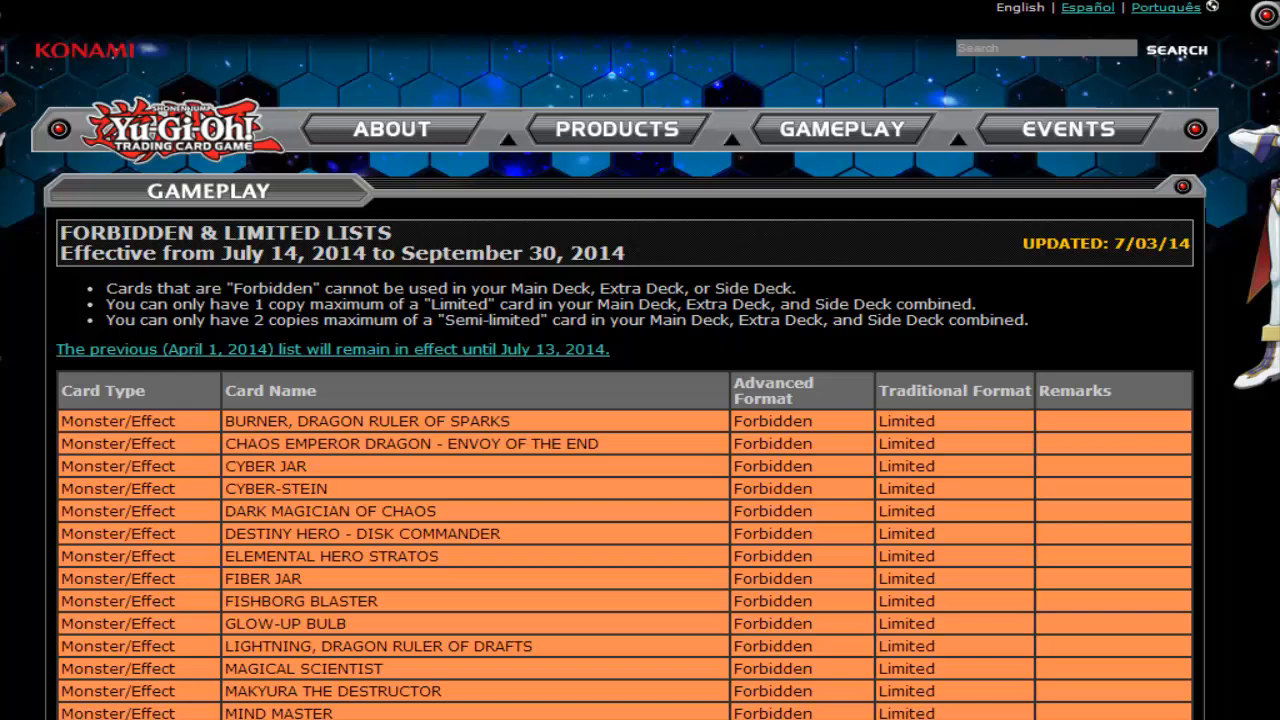
{"action": "mouse_move", "coordinate": [520, 628]}
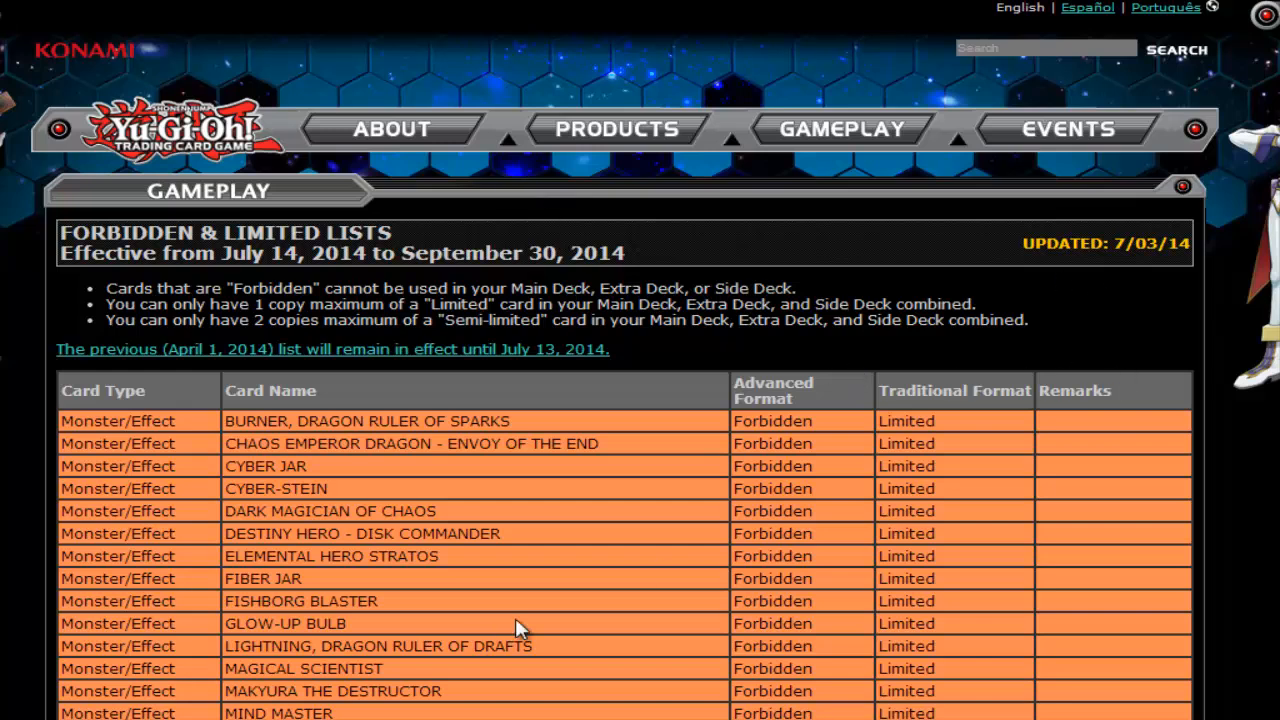
{"action": "mouse_move", "coordinate": [596, 531]}
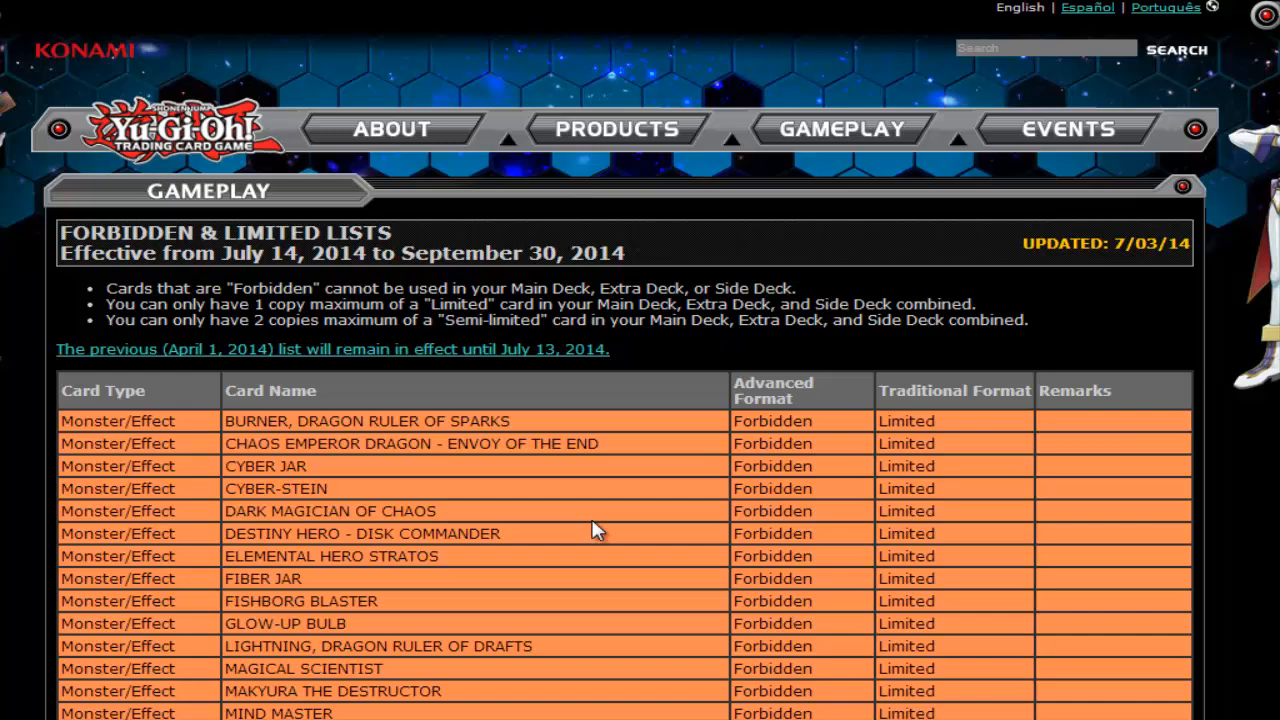
{"action": "mouse_move", "coordinate": [632, 508]}
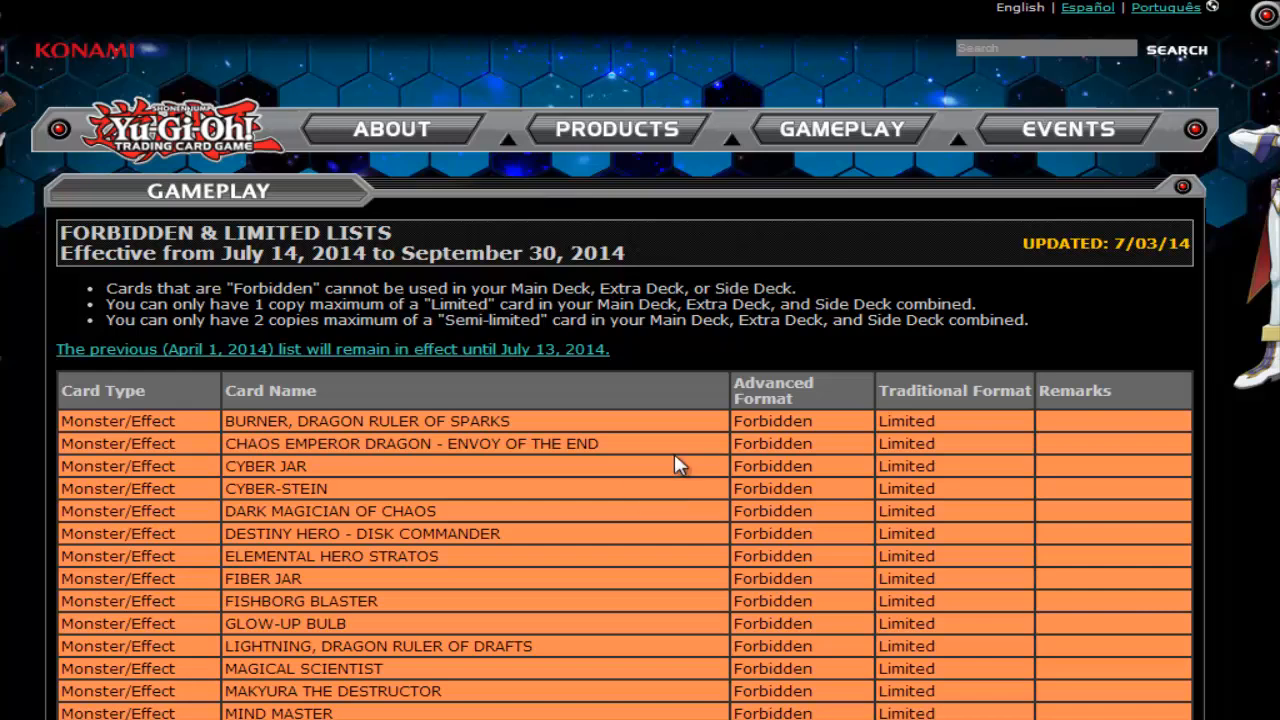
{"action": "mouse_move", "coordinate": [673, 367]}
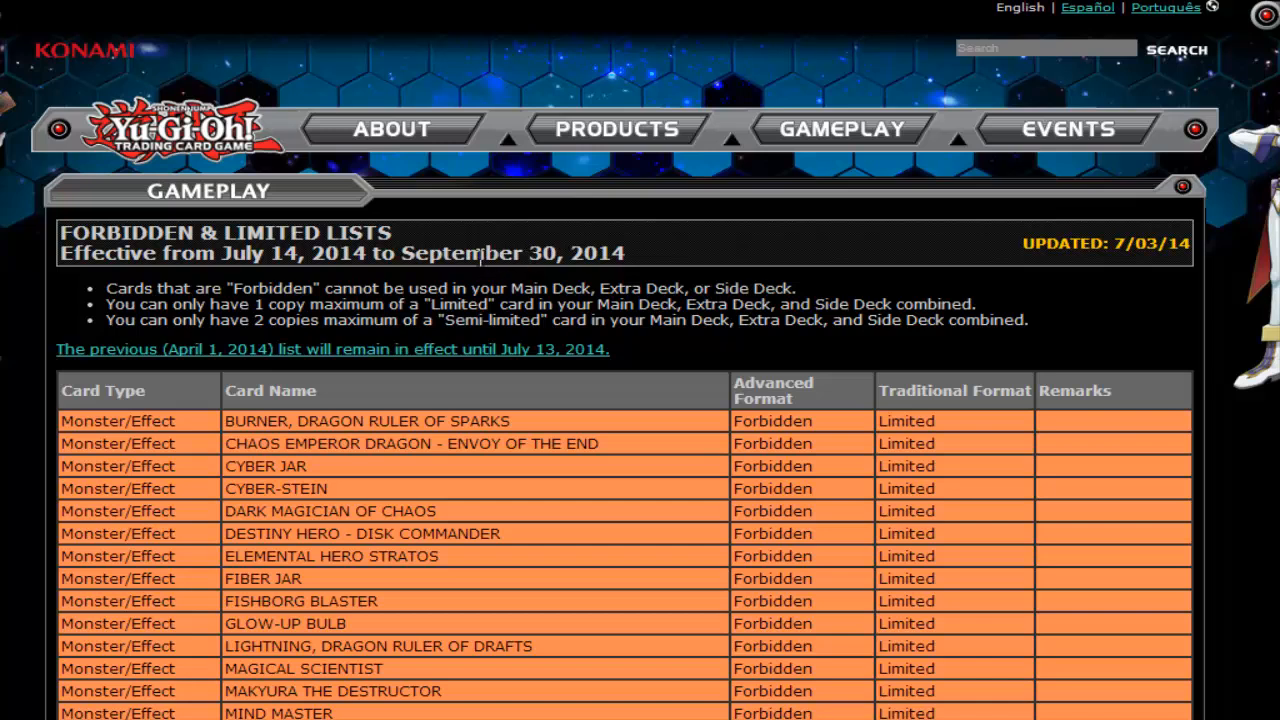
{"action": "mouse_move", "coordinate": [648, 505]}
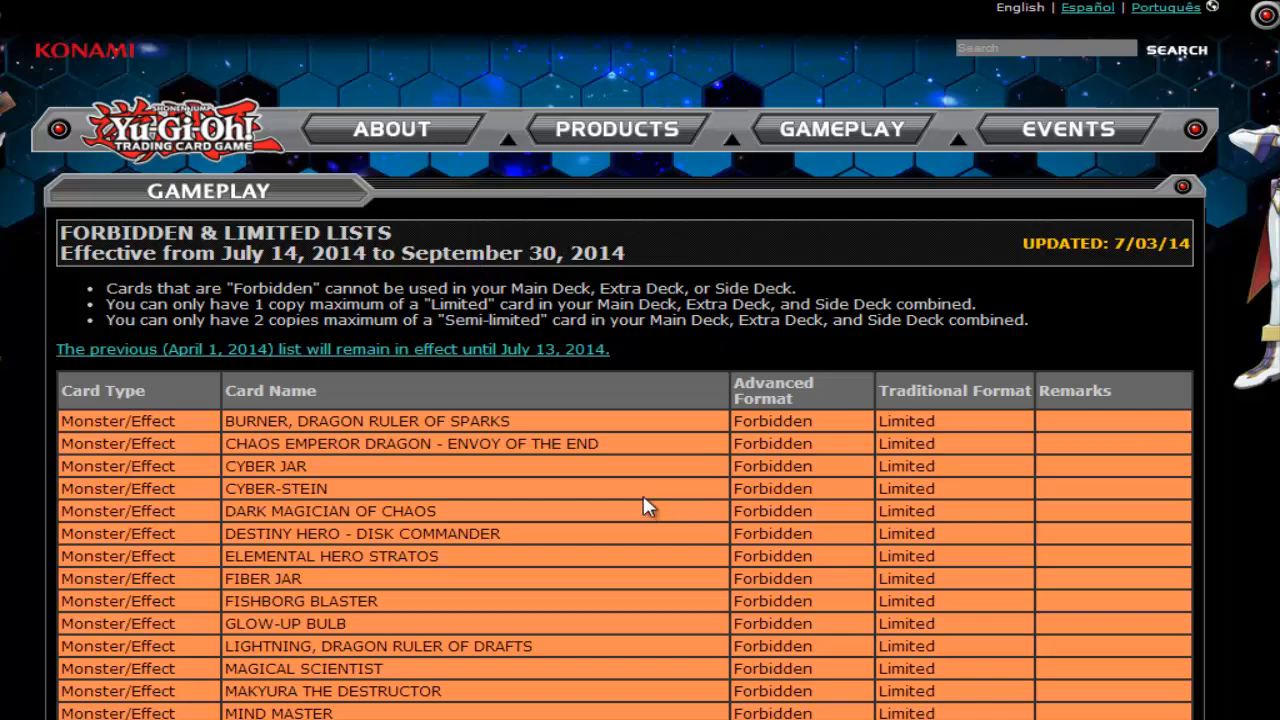
{"action": "mouse_move", "coordinate": [630, 497]}
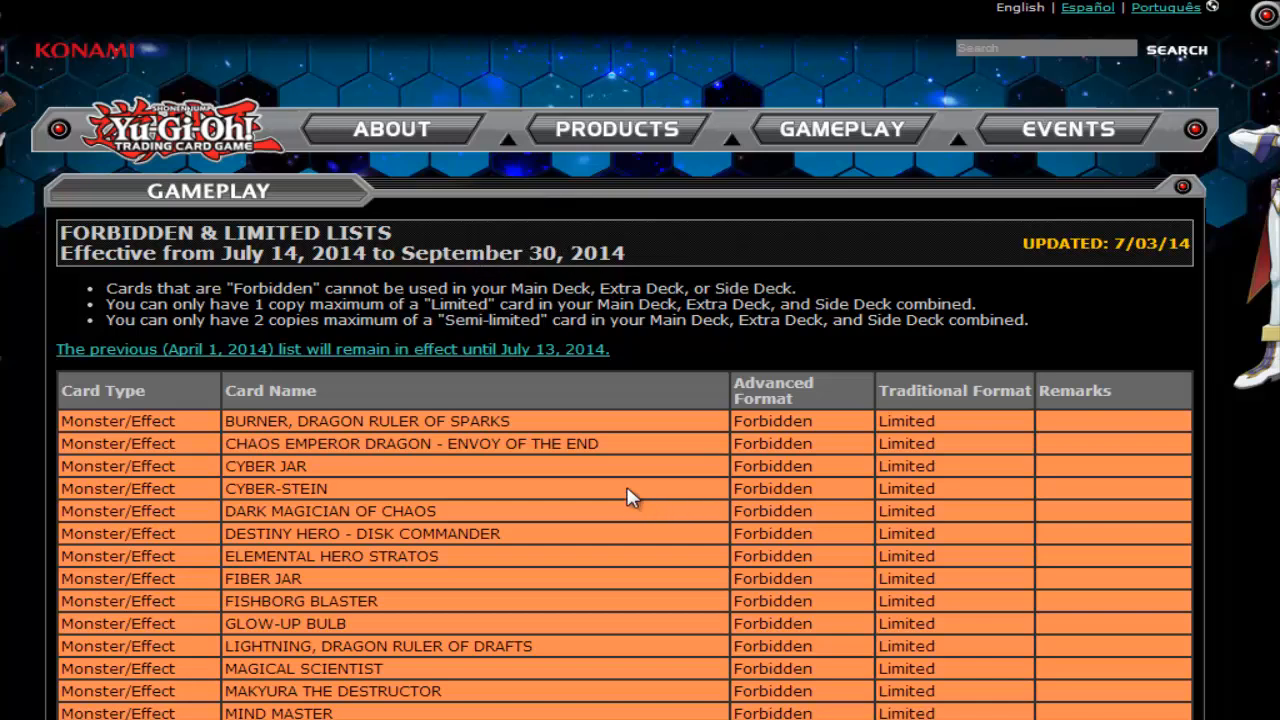
{"action": "scroll", "scroll_direction": "down", "scroll_amount": 3}
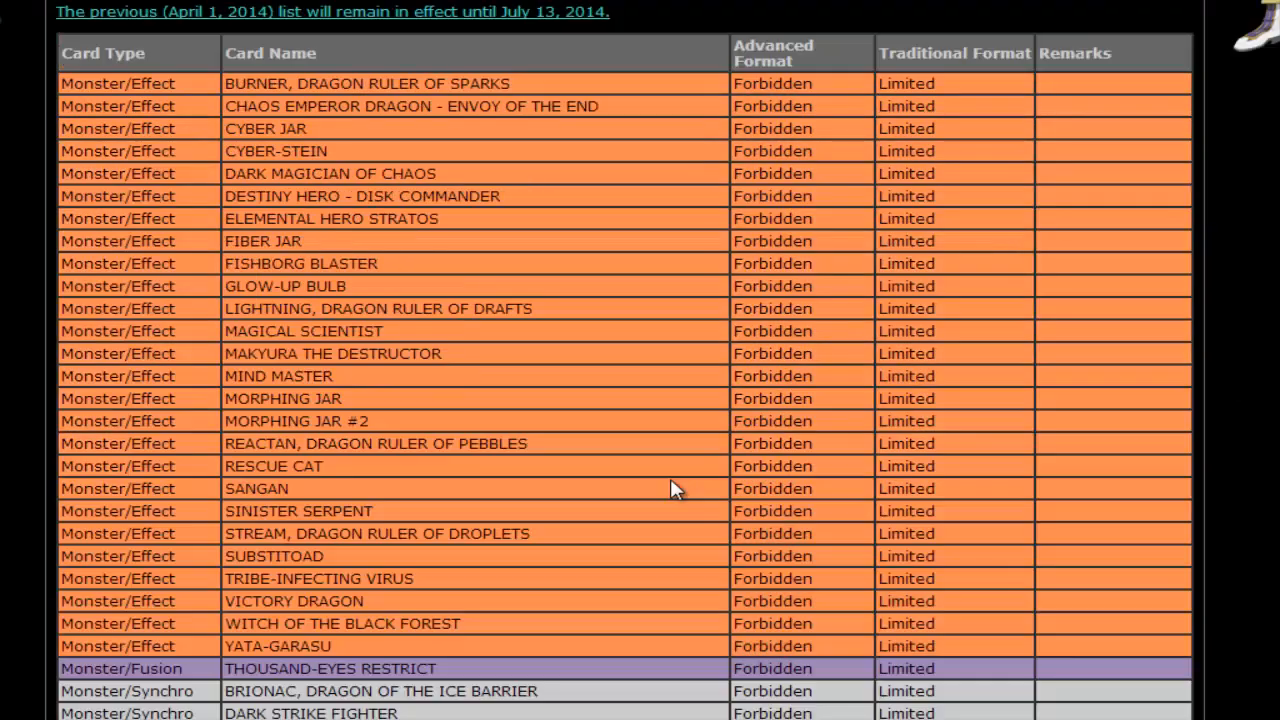
{"action": "scroll", "scroll_direction": "down", "scroll_amount": 3}
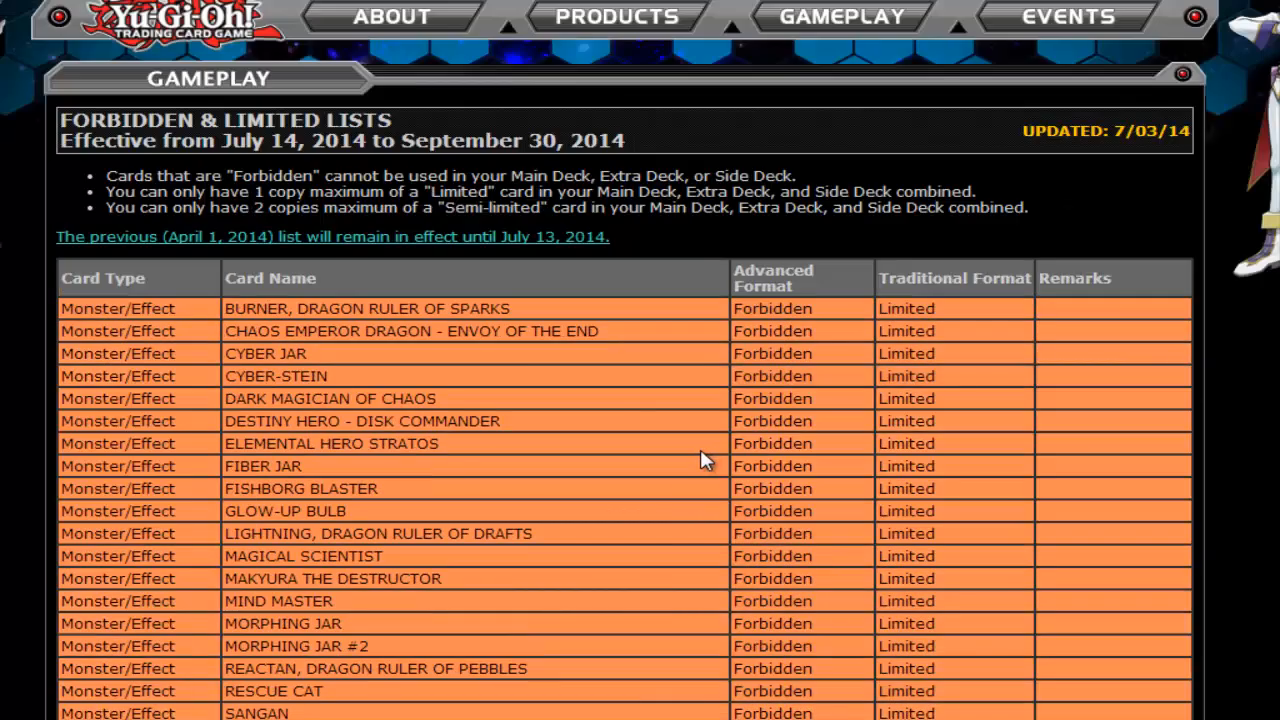
{"action": "scroll", "scroll_direction": "down", "scroll_amount": 3}
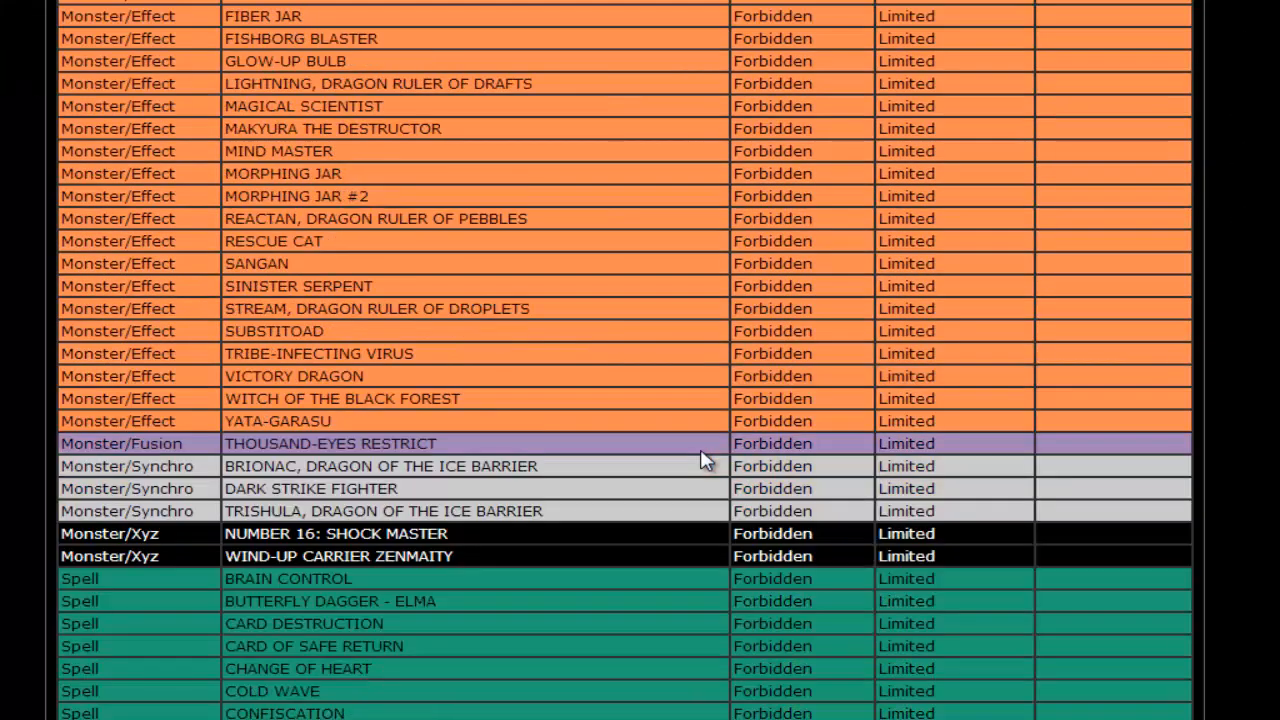
{"action": "scroll", "scroll_direction": "down", "scroll_amount": 3}
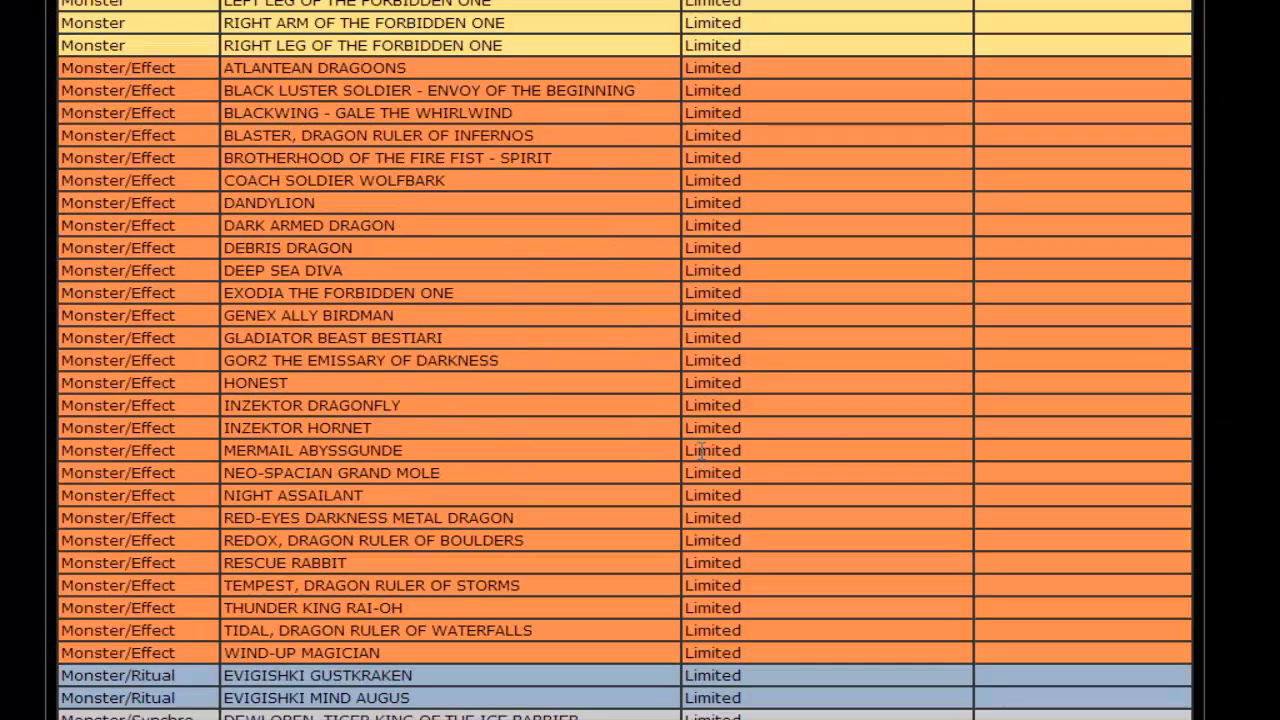
{"action": "scroll", "scroll_direction": "down", "scroll_amount": 3}
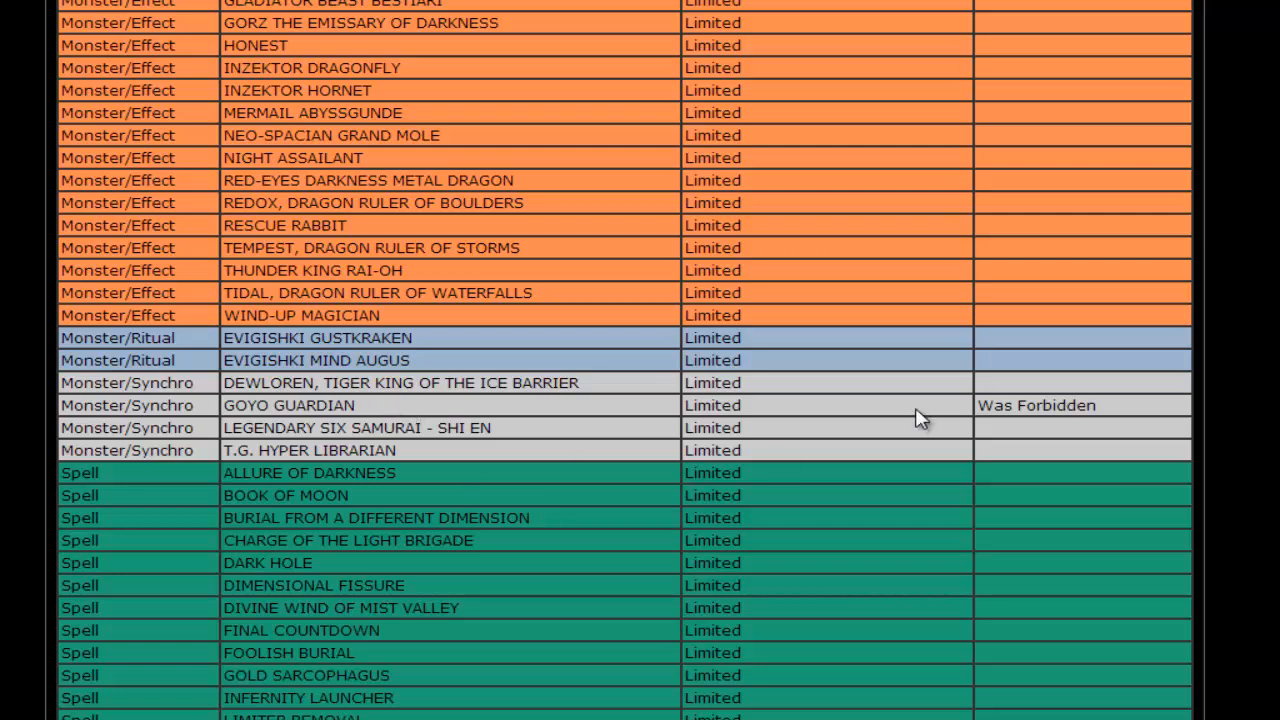
{"action": "mouse_move", "coordinate": [1035, 427]}
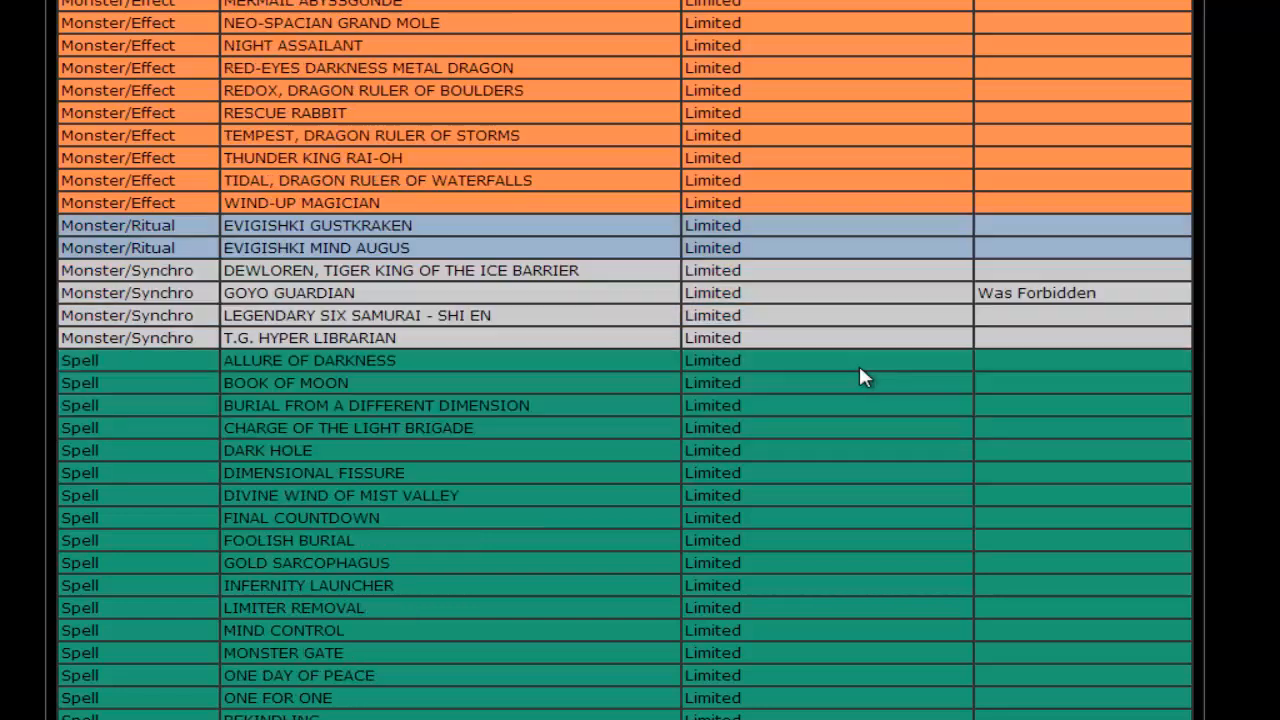
{"action": "scroll", "scroll_direction": "down", "scroll_amount": 3}
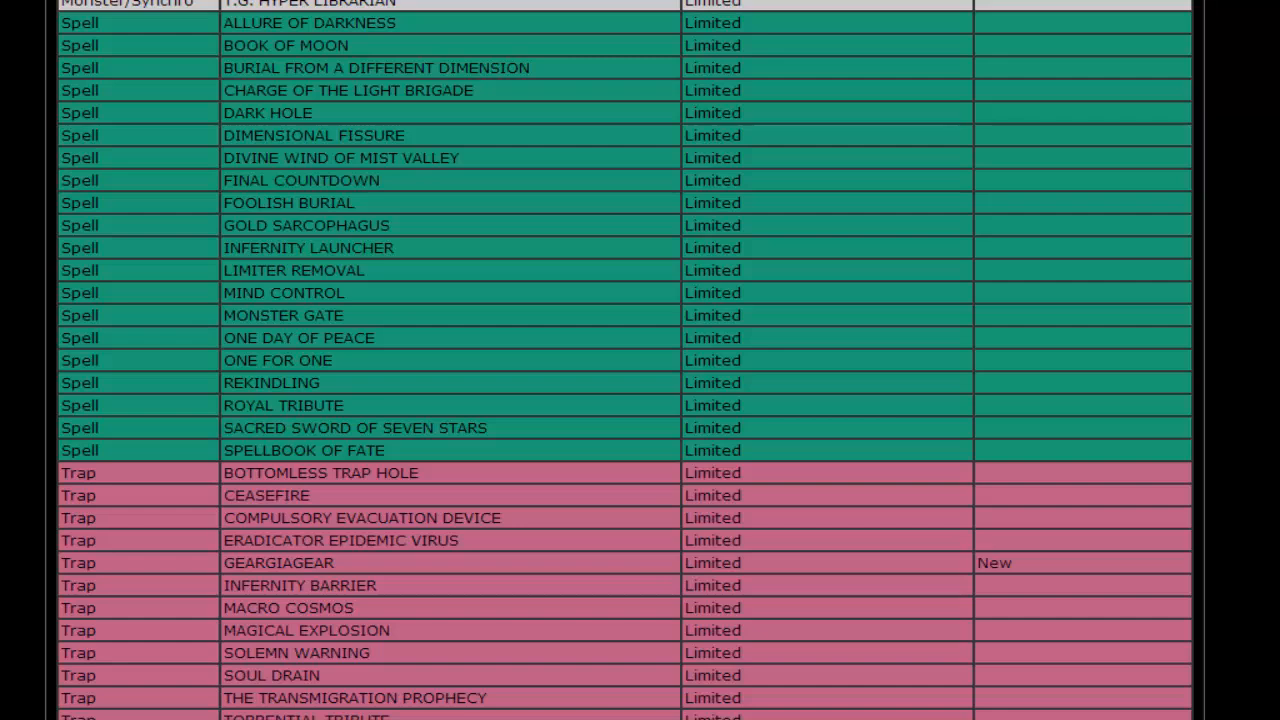
{"action": "scroll", "scroll_direction": "down", "scroll_amount": 3}
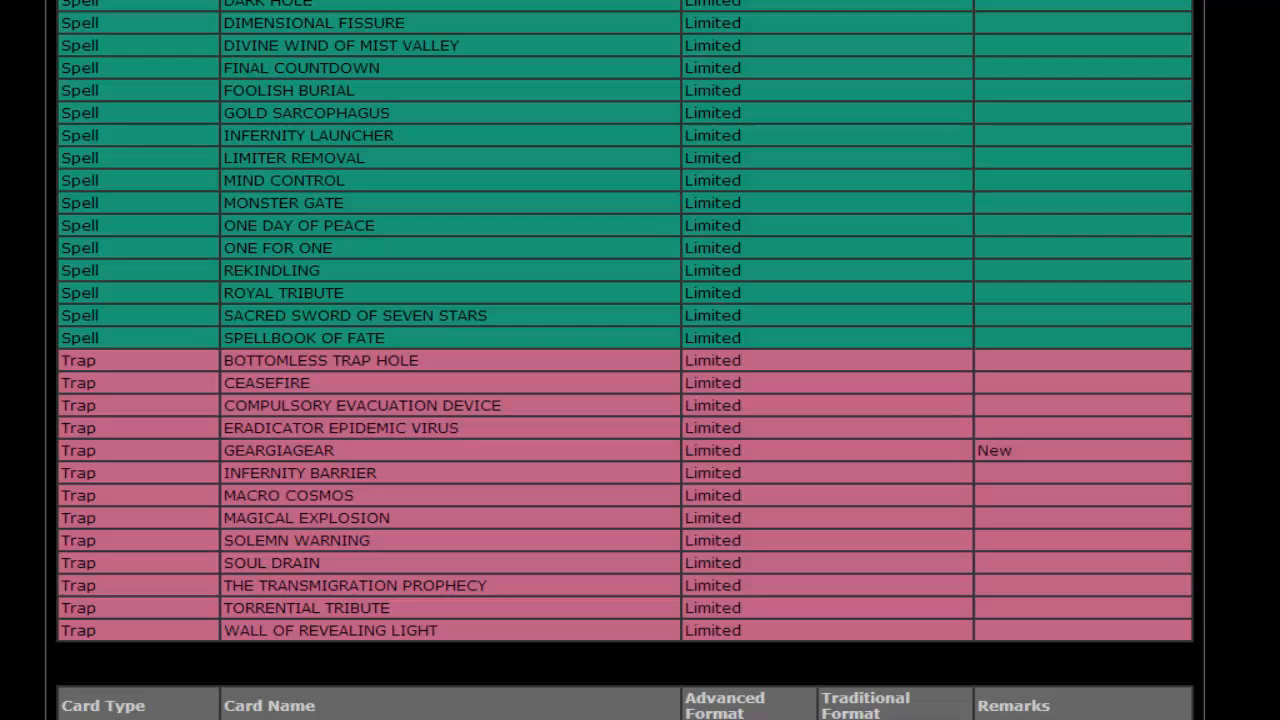
{"action": "scroll", "scroll_direction": "down", "scroll_amount": 3}
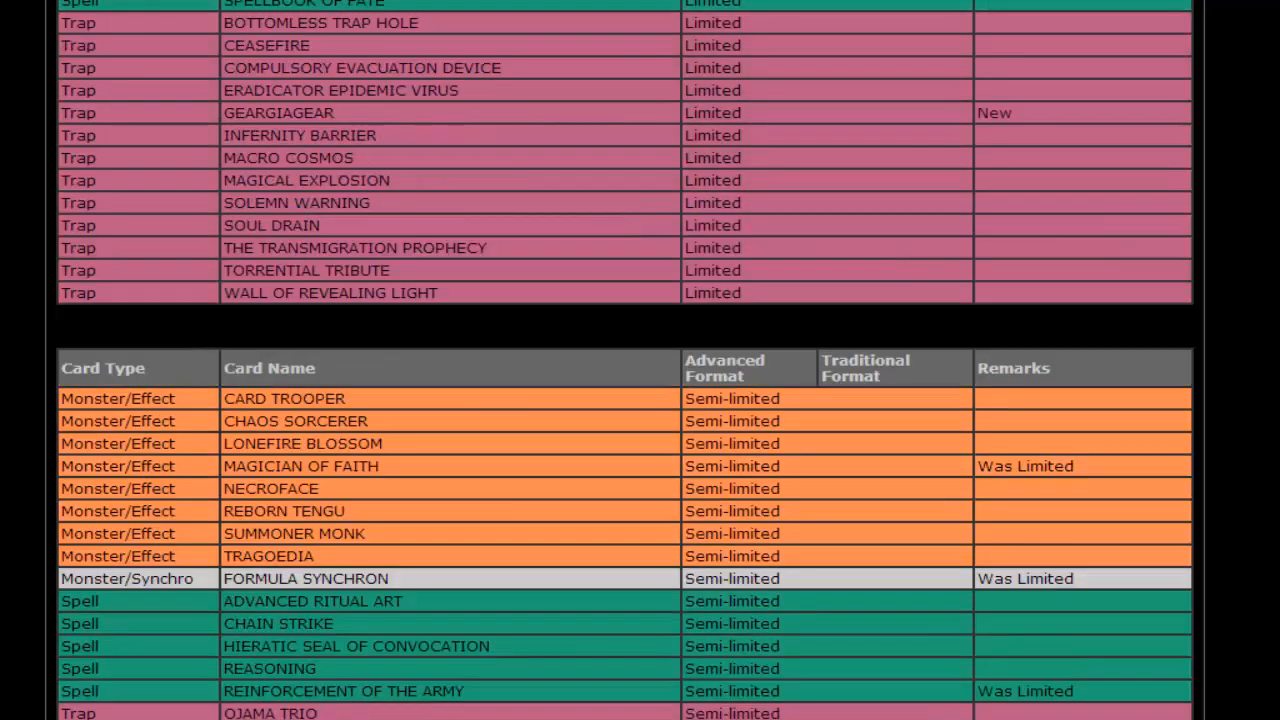
{"action": "scroll", "scroll_direction": "down", "scroll_amount": 3}
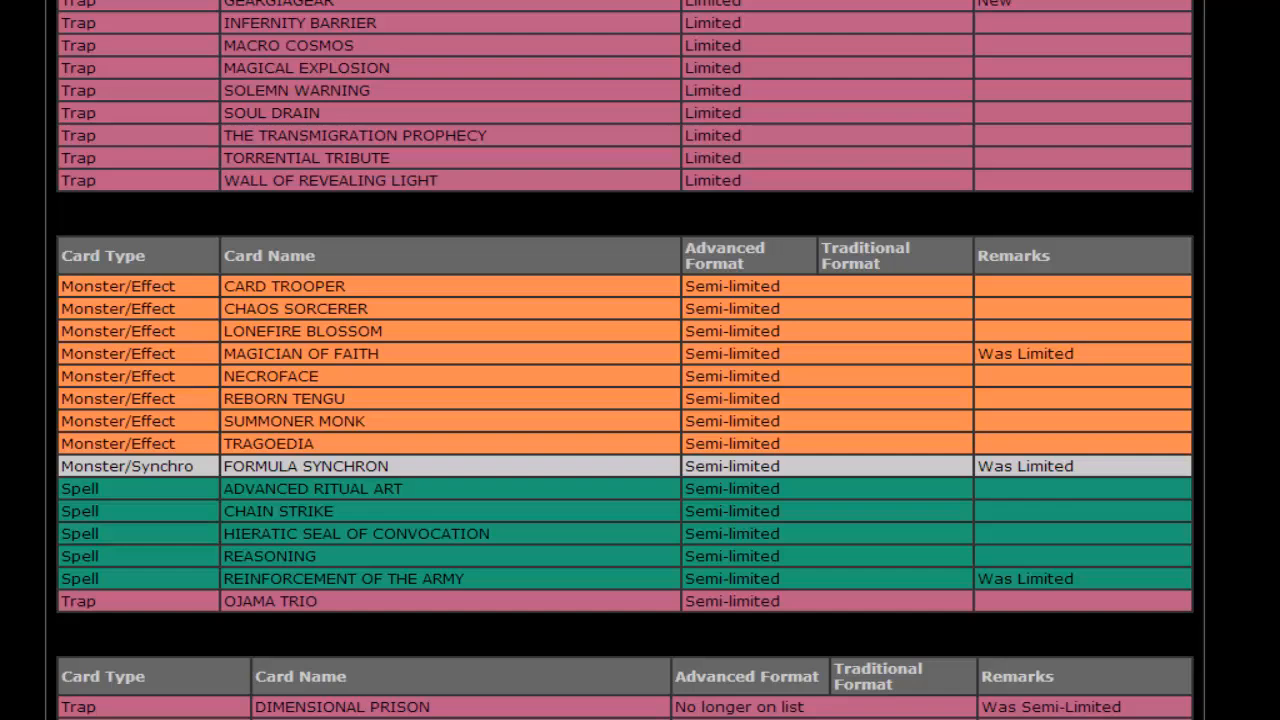
{"action": "scroll", "scroll_direction": "down", "scroll_amount": 3}
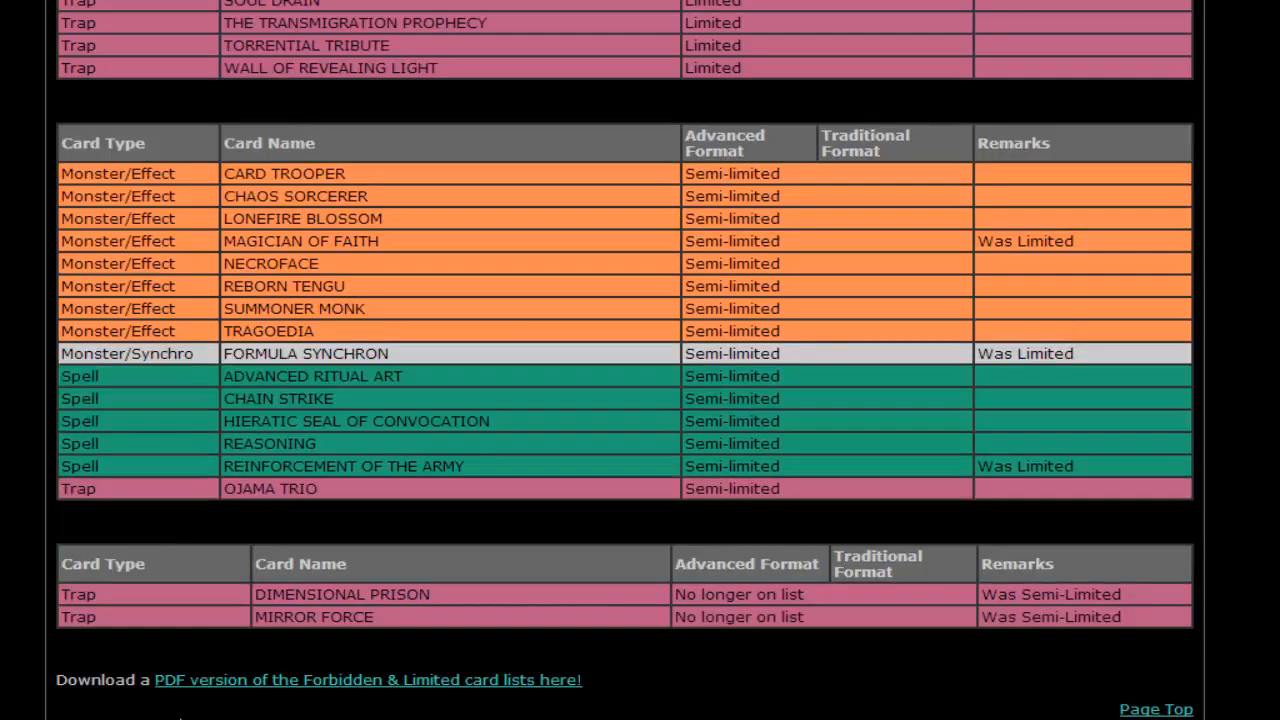